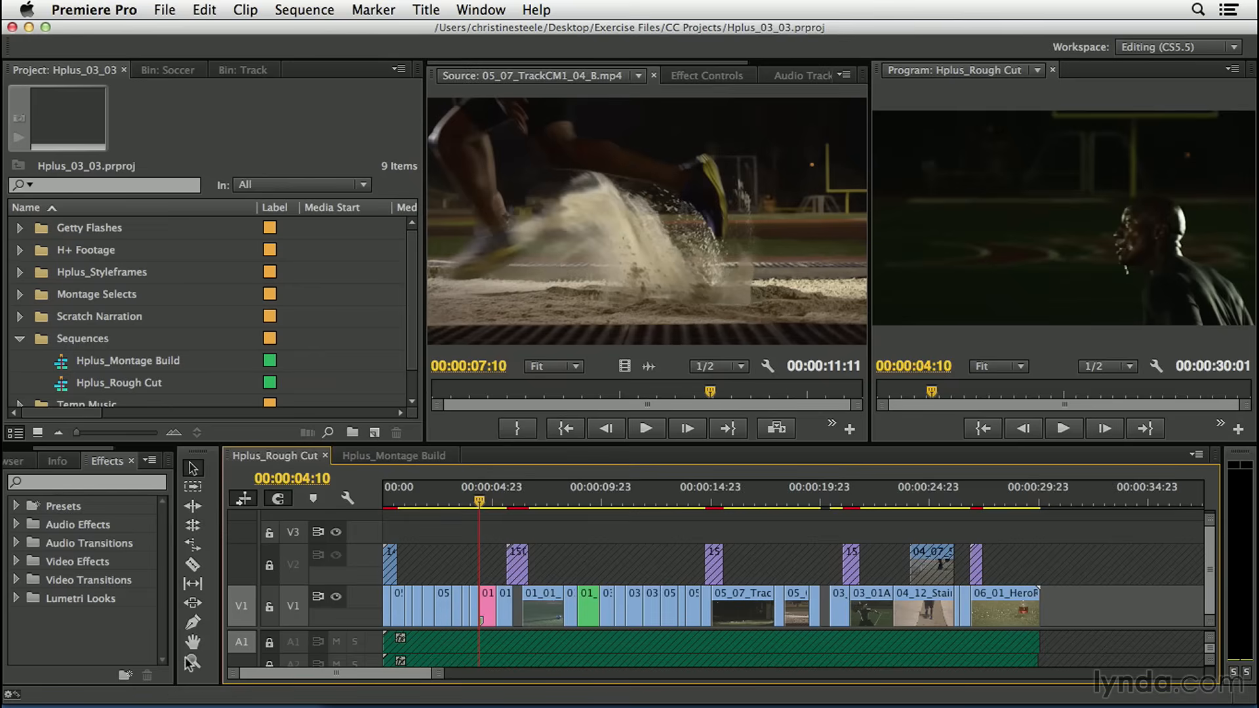
pyautogui.moveTo(829, 619)
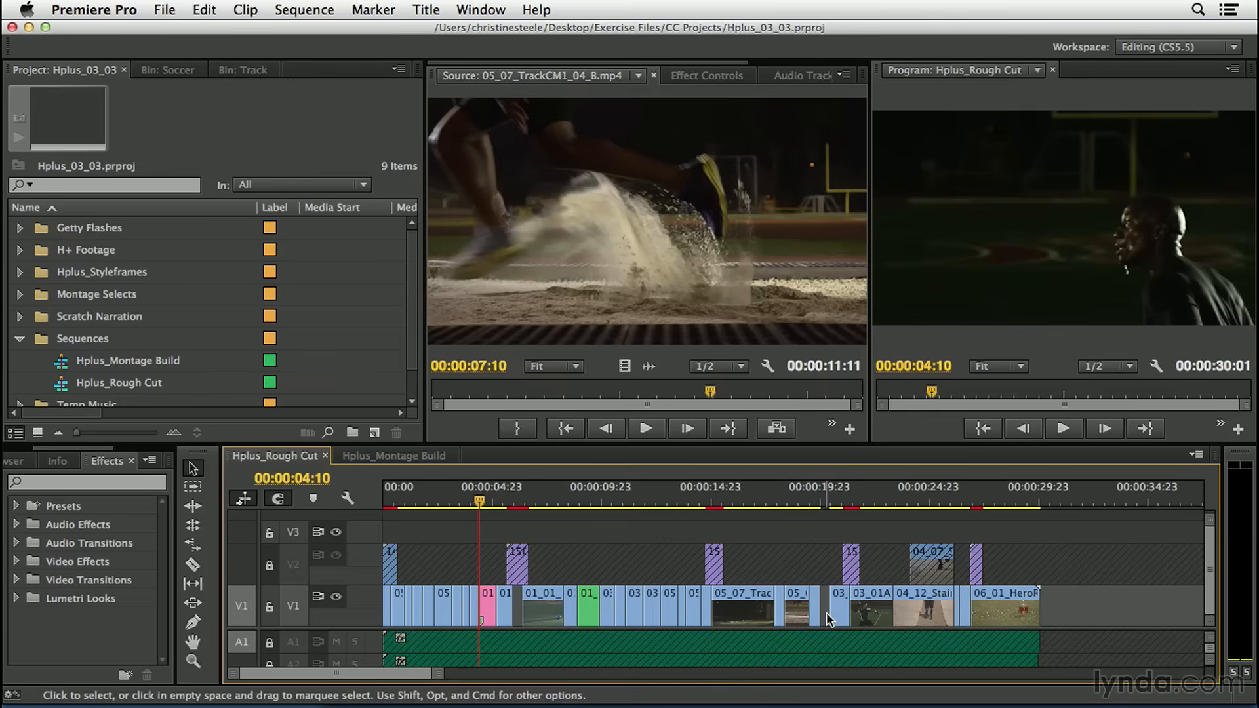
pyautogui.moveTo(945, 556)
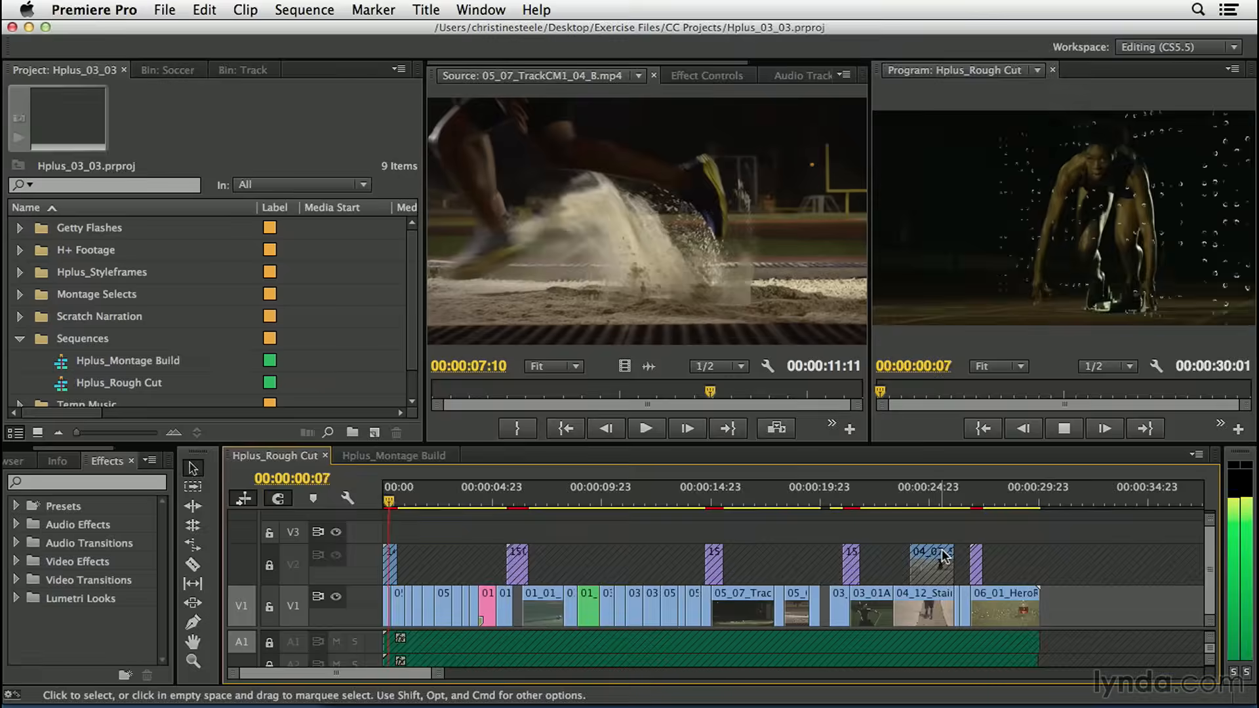
# Review the earlier timeline clips and position the playhead around the runner jump shots.
pyautogui.click(434, 500)
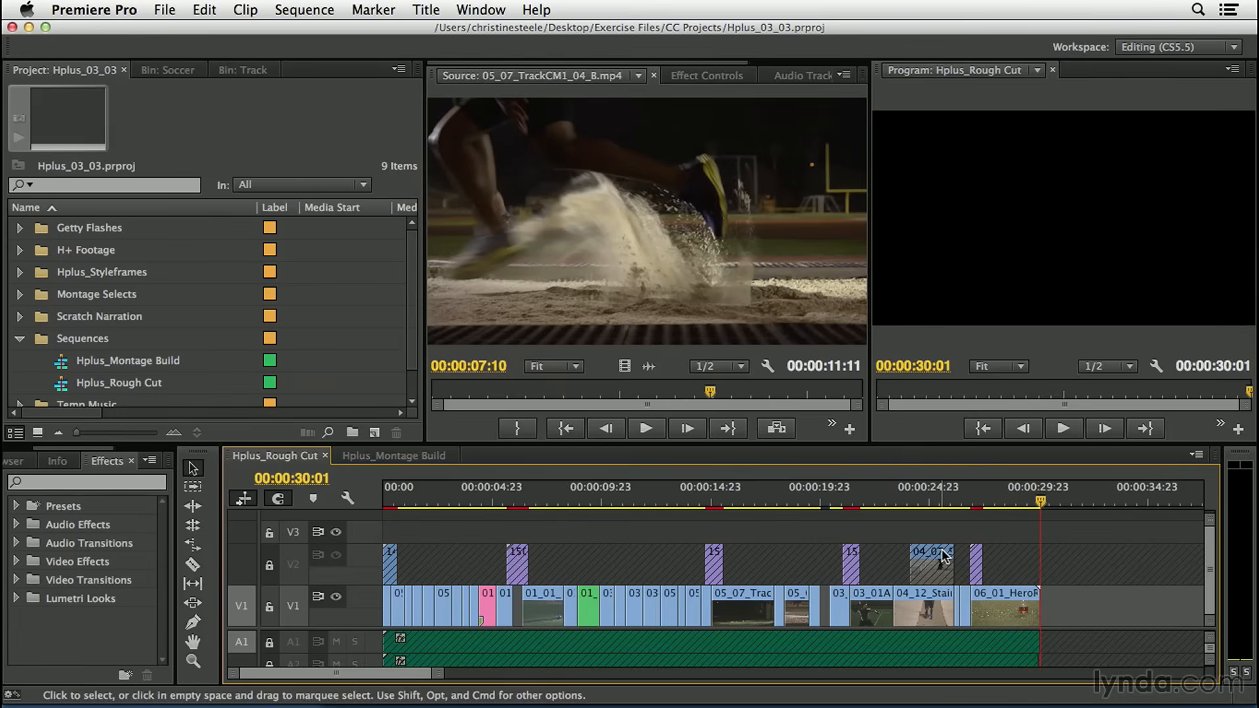
pyautogui.click(389, 487)
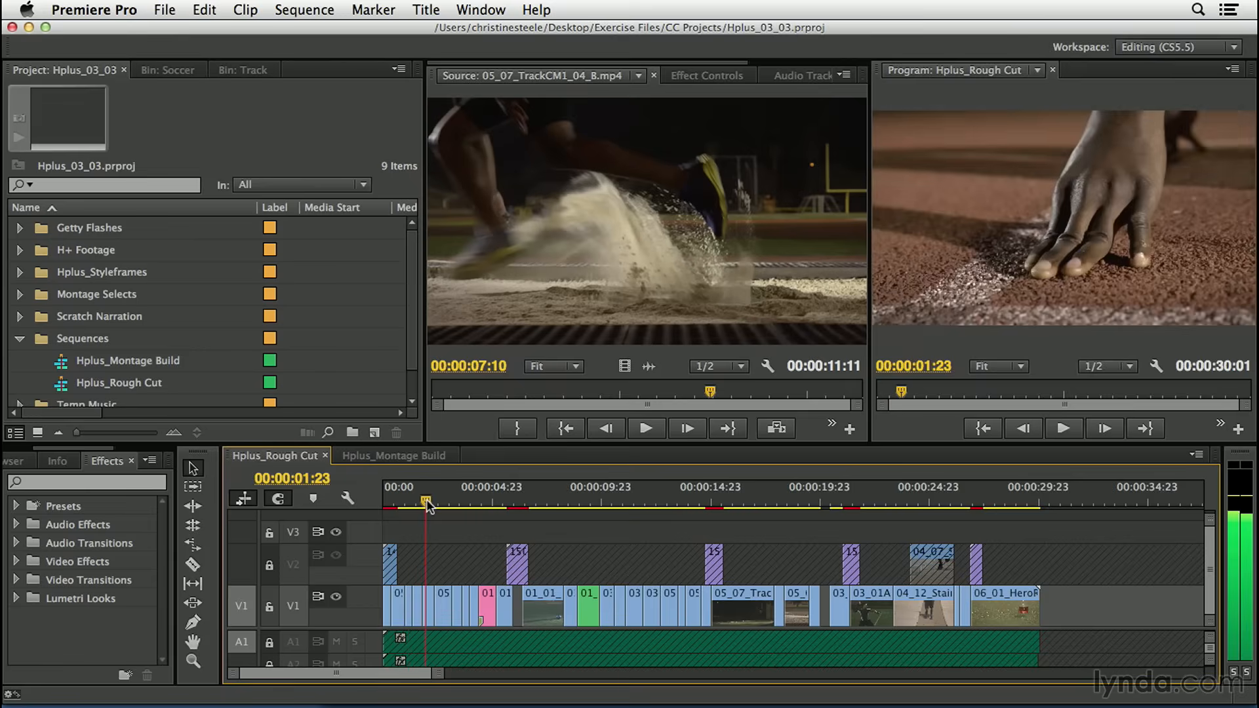
pyautogui.moveTo(521, 508)
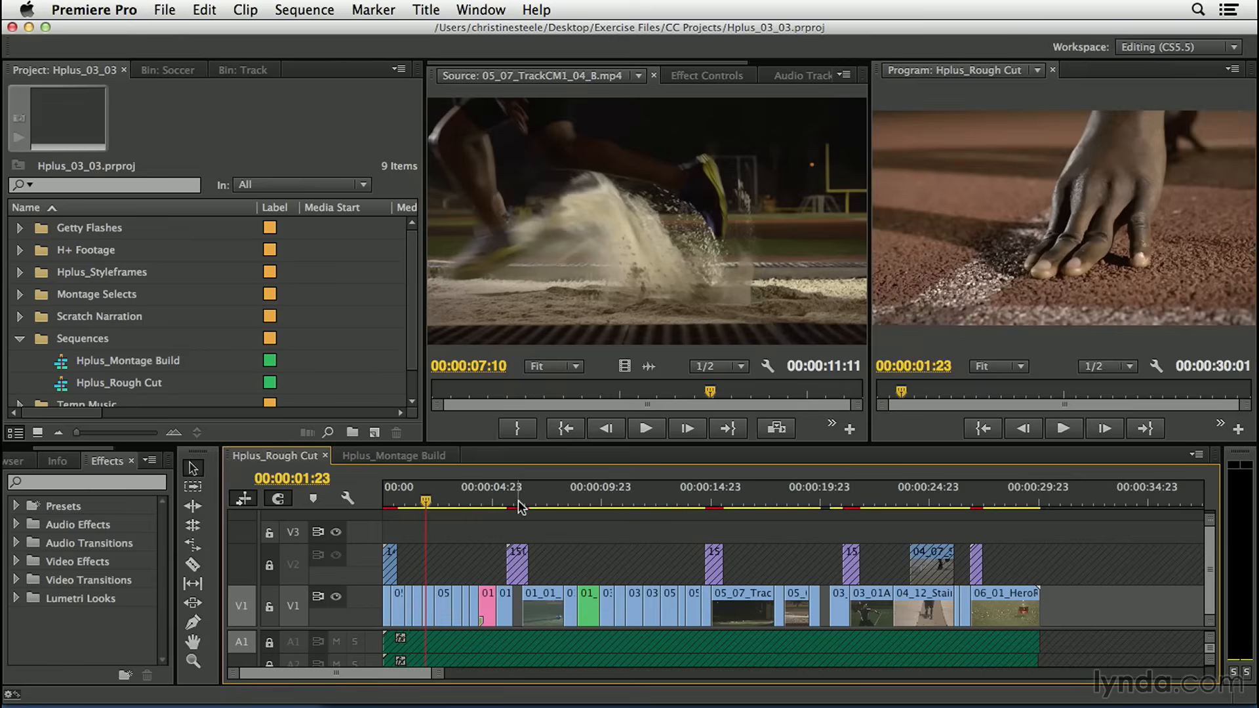
pyautogui.click(536, 502)
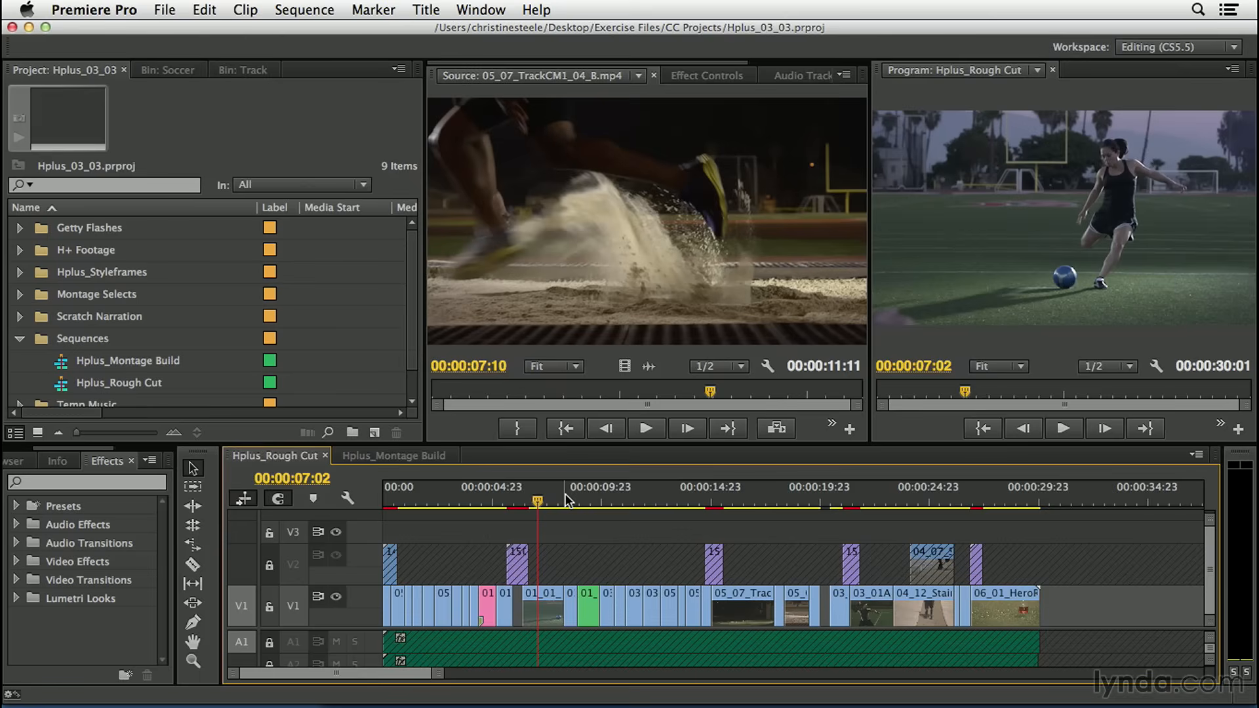
pyautogui.click(647, 428)
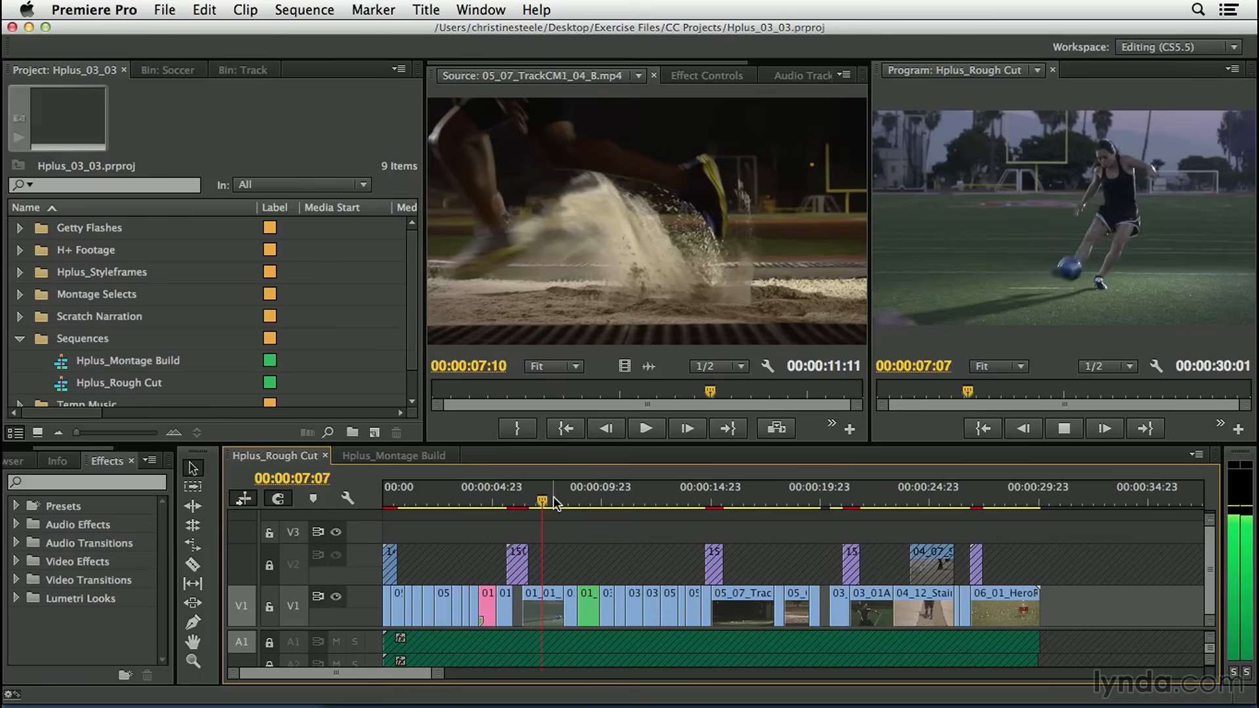
pyautogui.click(585, 501)
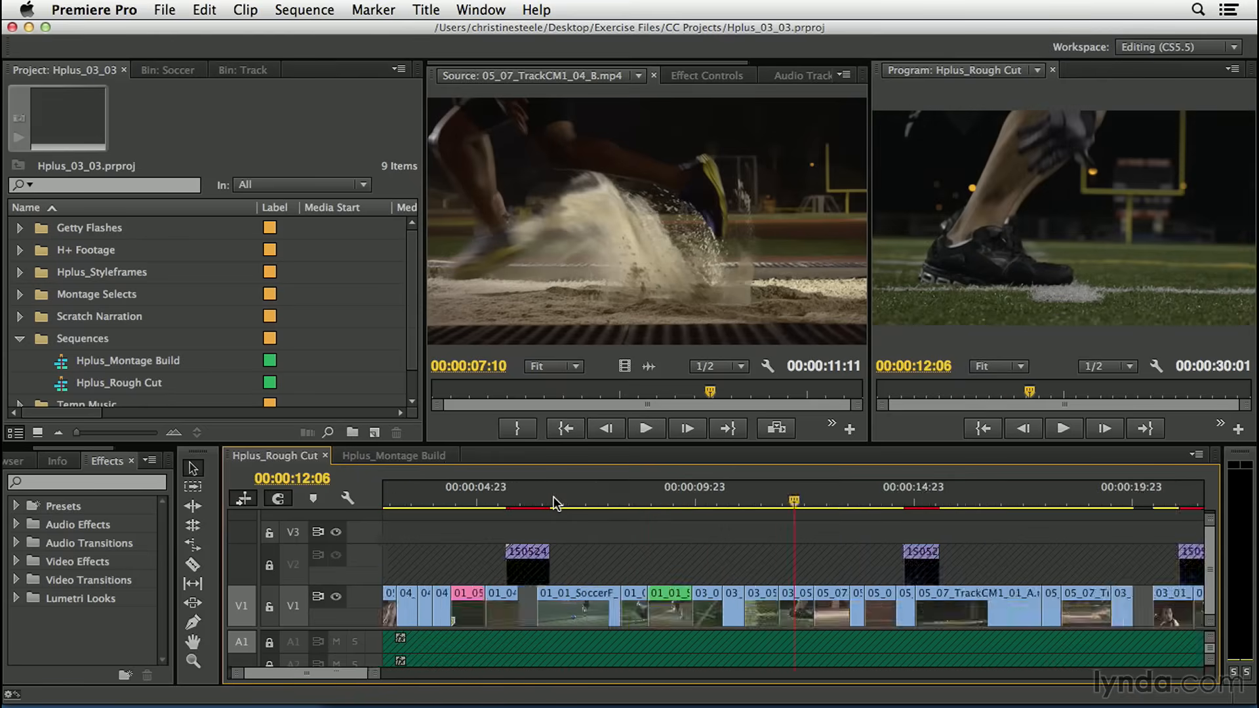
pyautogui.moveTo(699, 495)
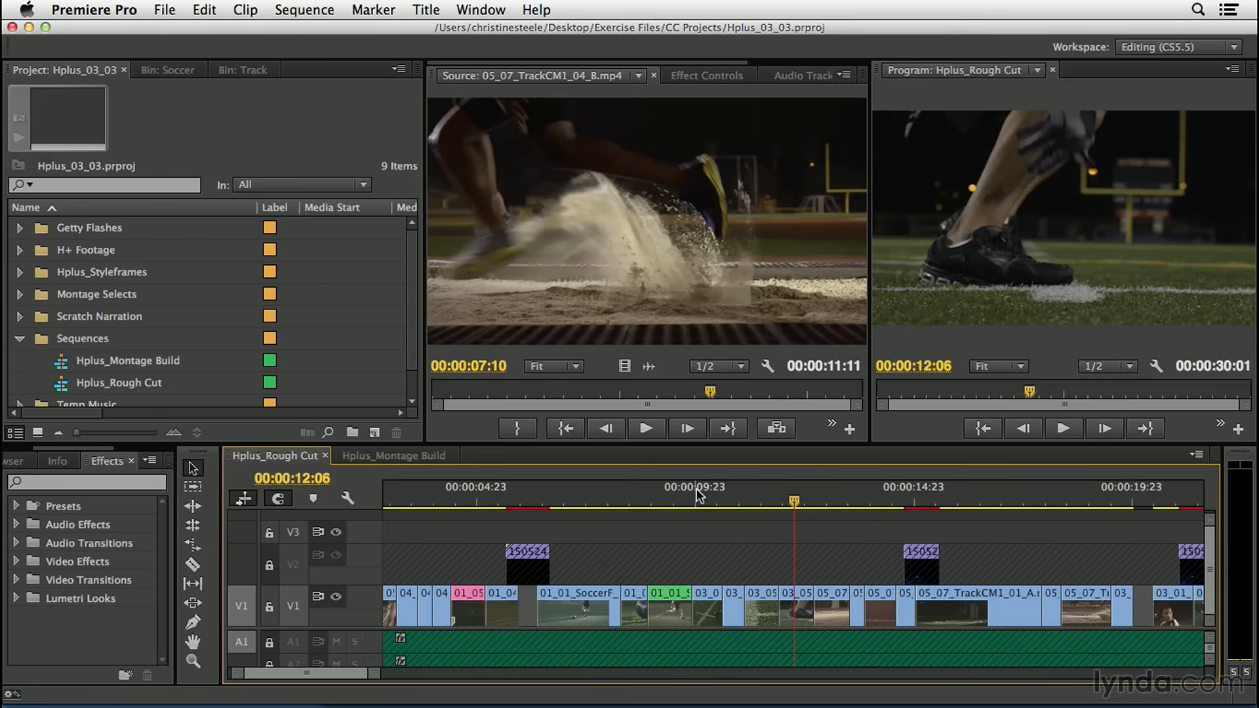
pyautogui.moveTo(693, 507)
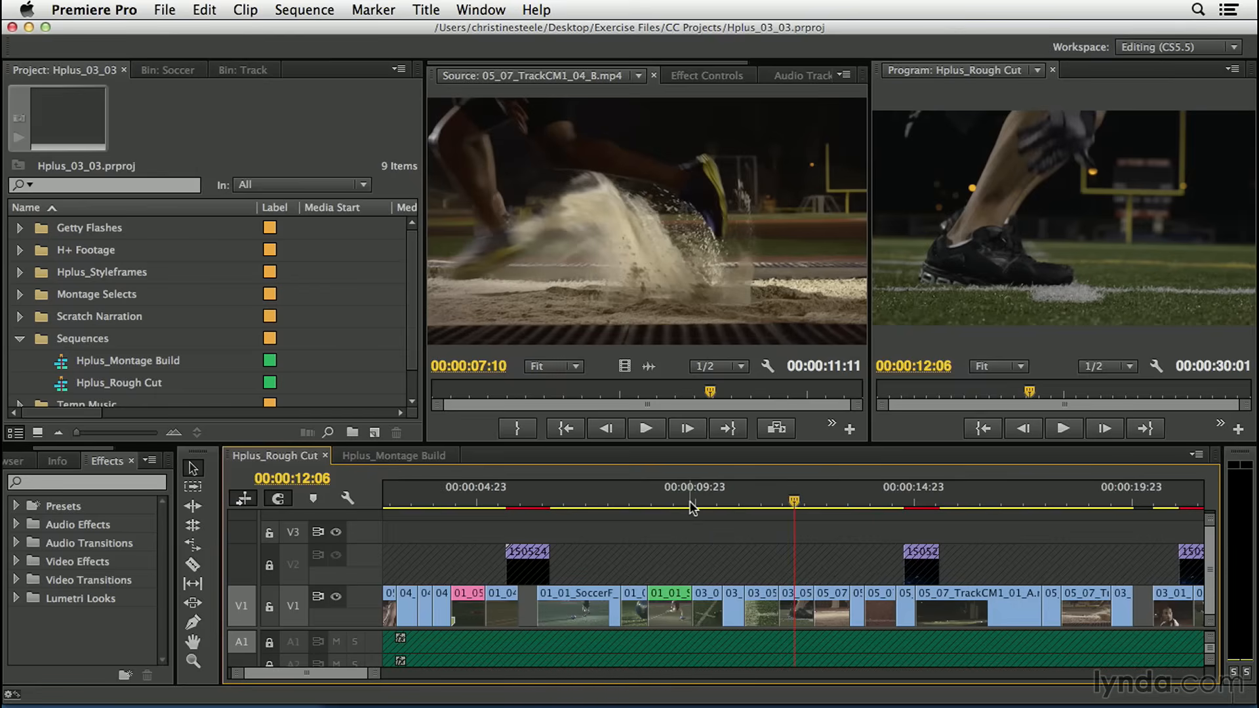
pyautogui.moveTo(693, 507)
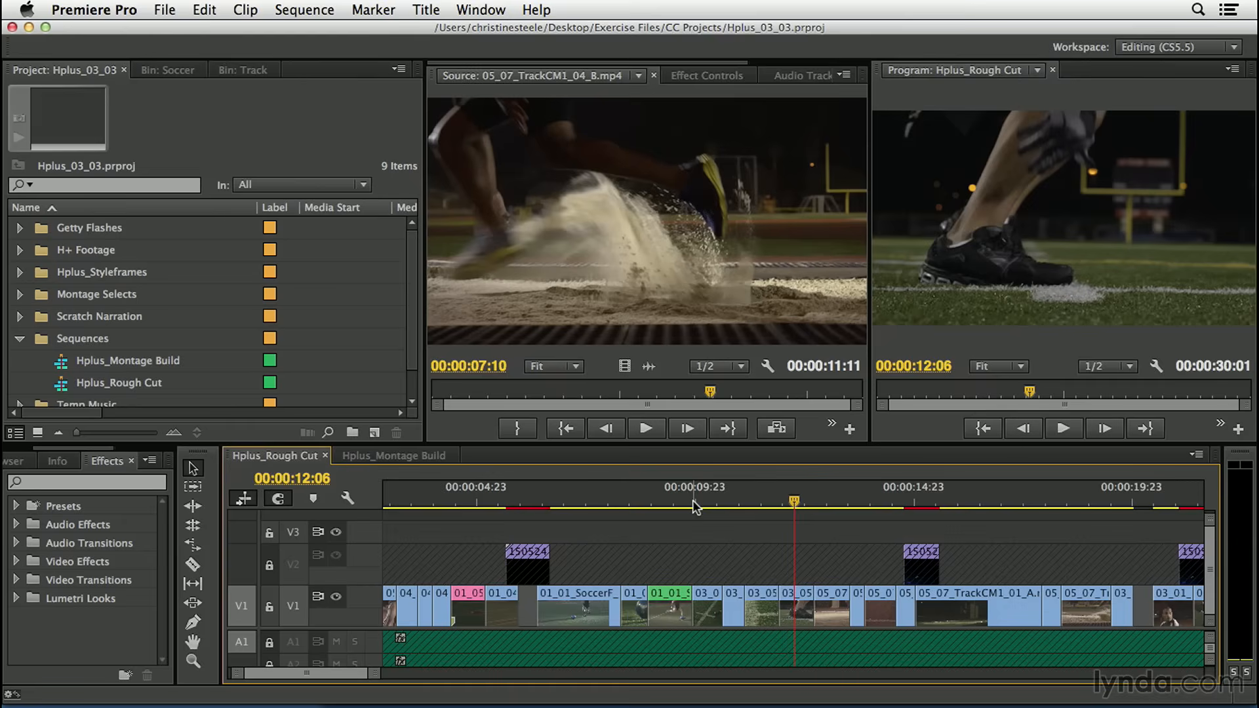
pyautogui.moveTo(697, 507)
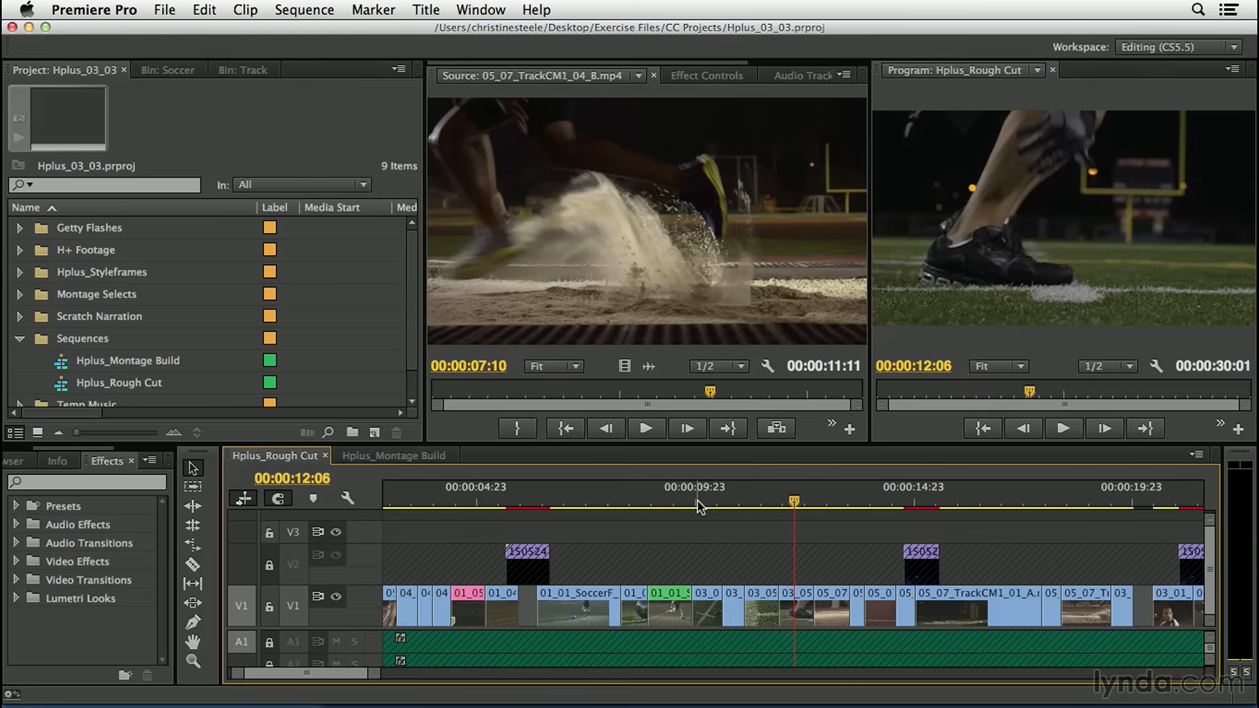
pyautogui.moveTo(704, 509)
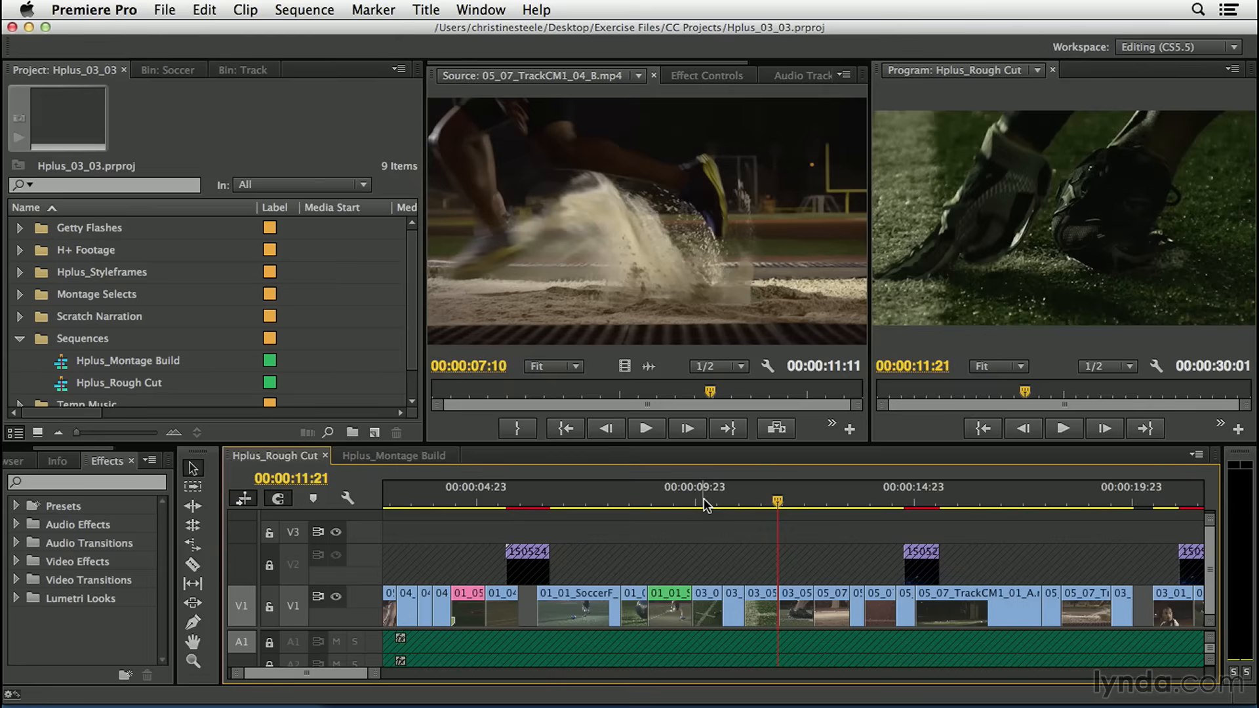
pyautogui.moveTo(692, 506)
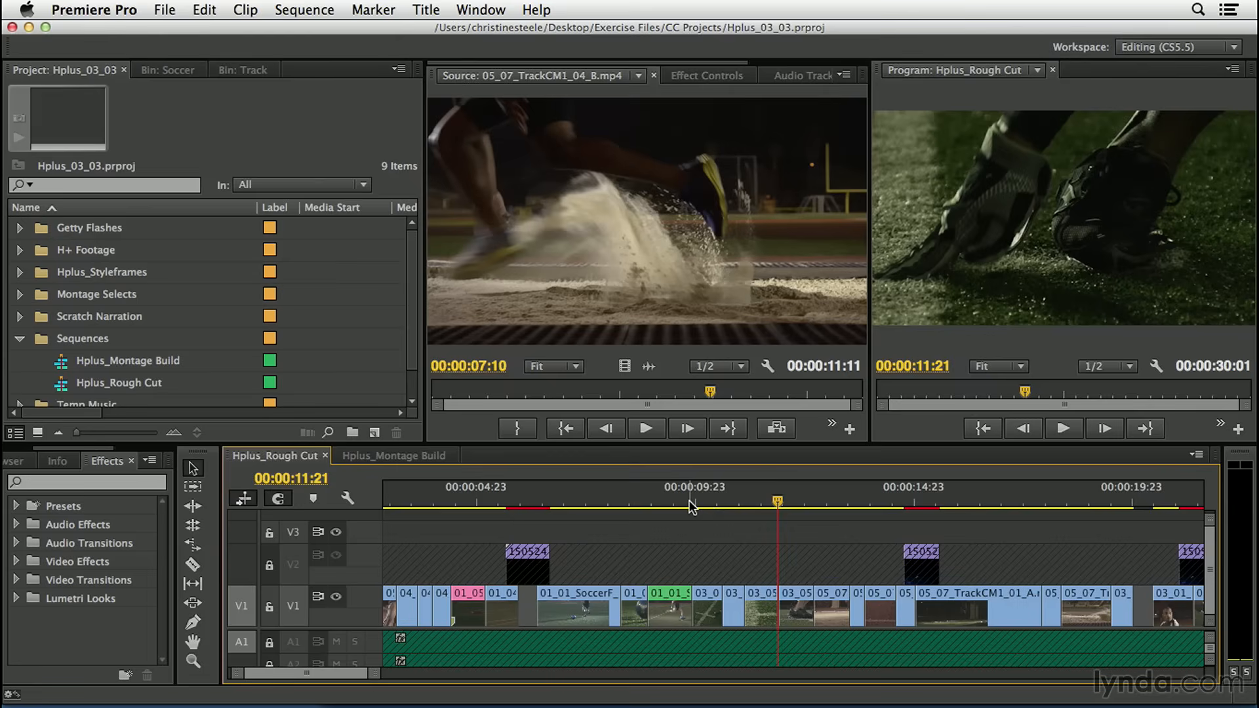
pyautogui.moveTo(673, 498)
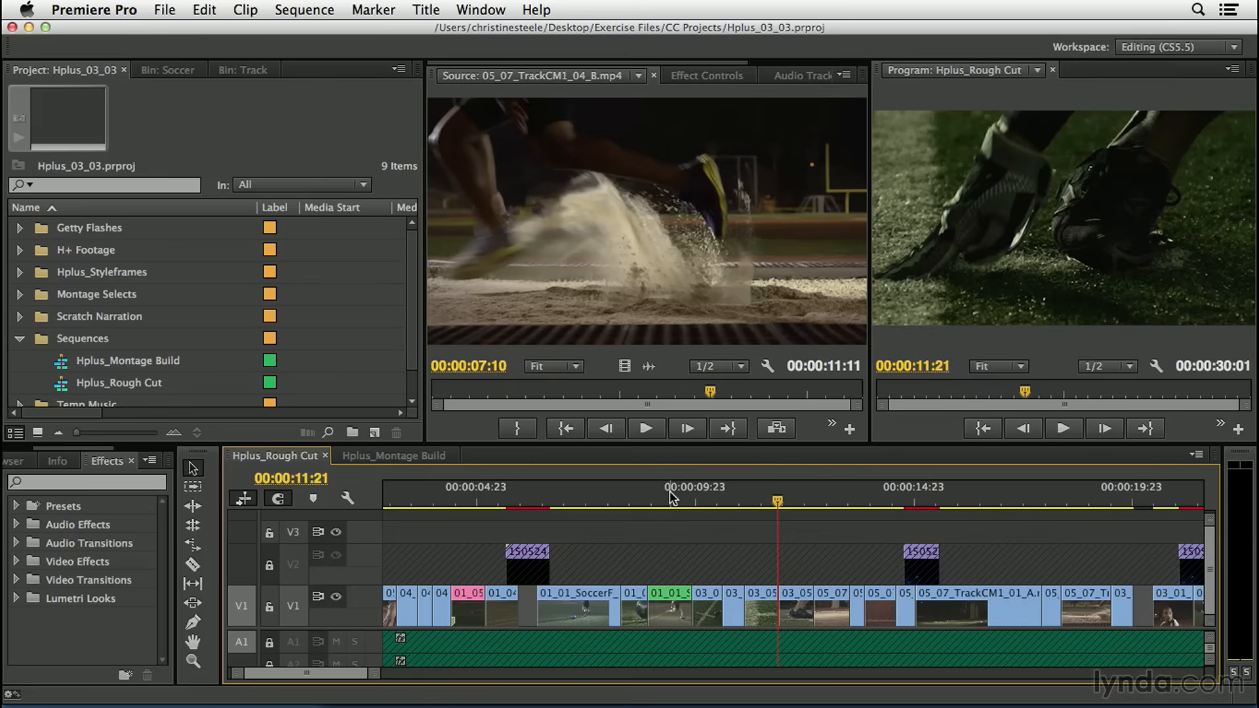
# Move the playhead to the first runner jump and scrub through the long-jump landing shots.
pyautogui.click(678, 499)
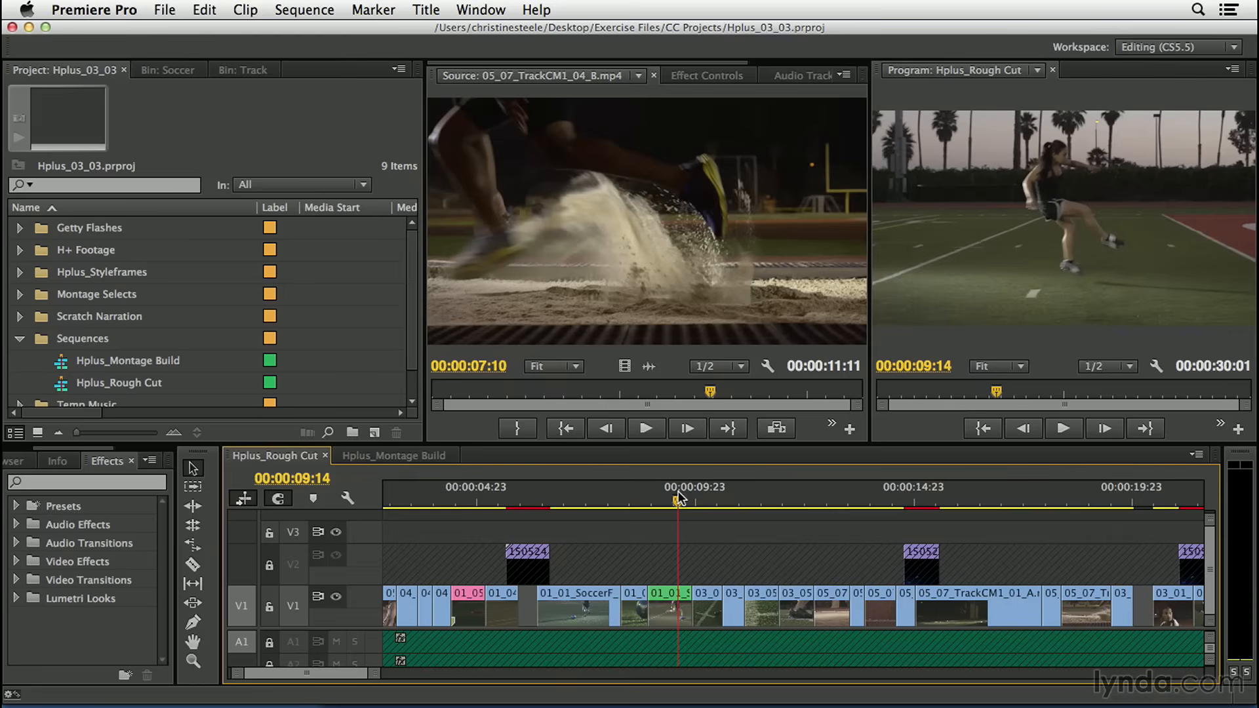
pyautogui.click(646, 428)
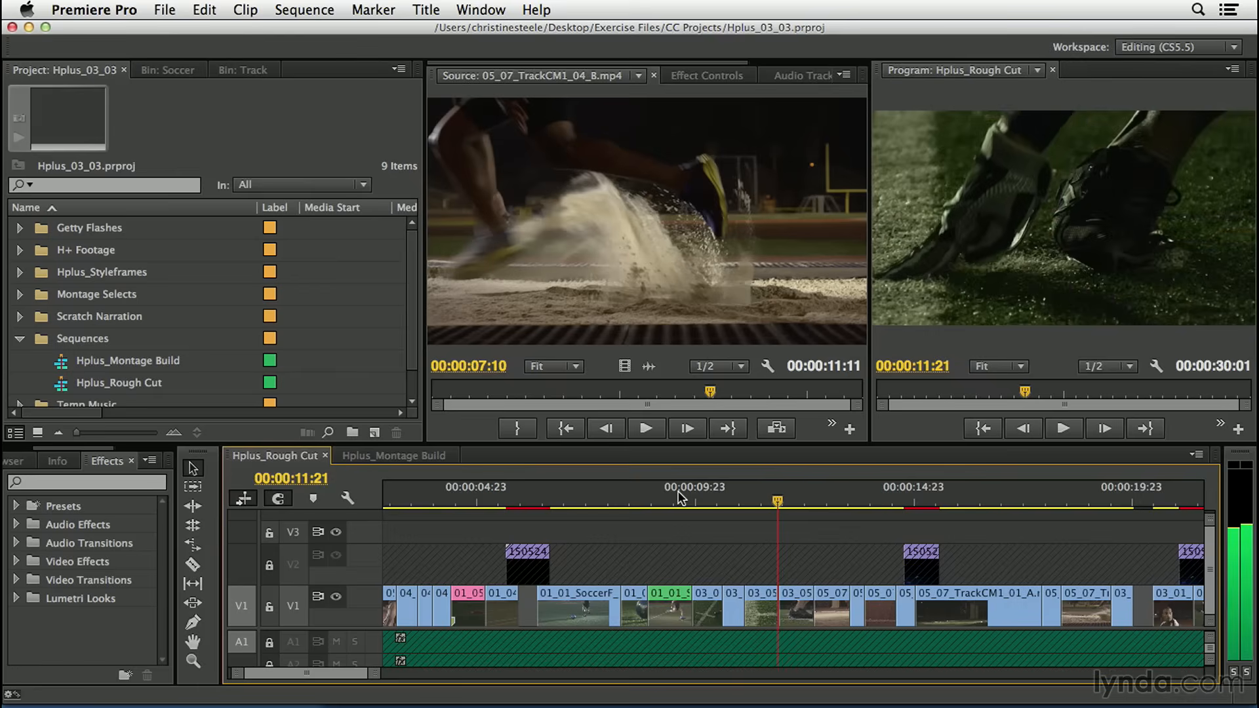
pyautogui.click(1062, 427)
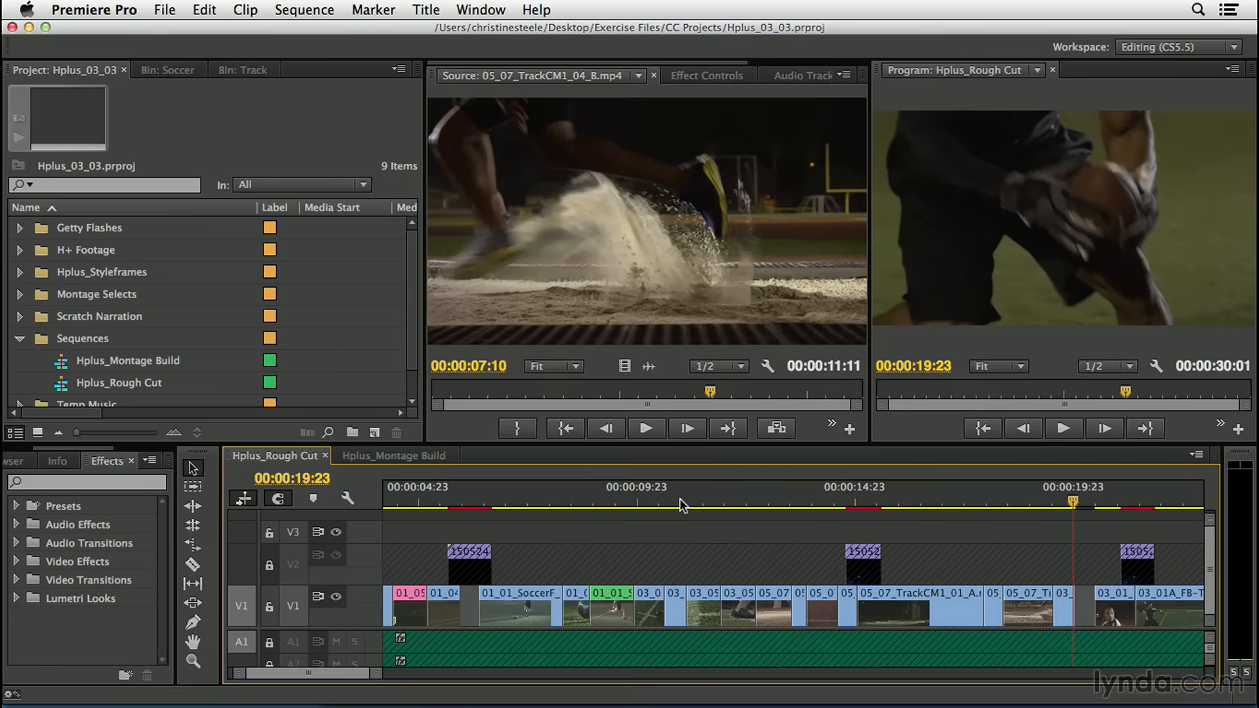
pyautogui.click(773, 499)
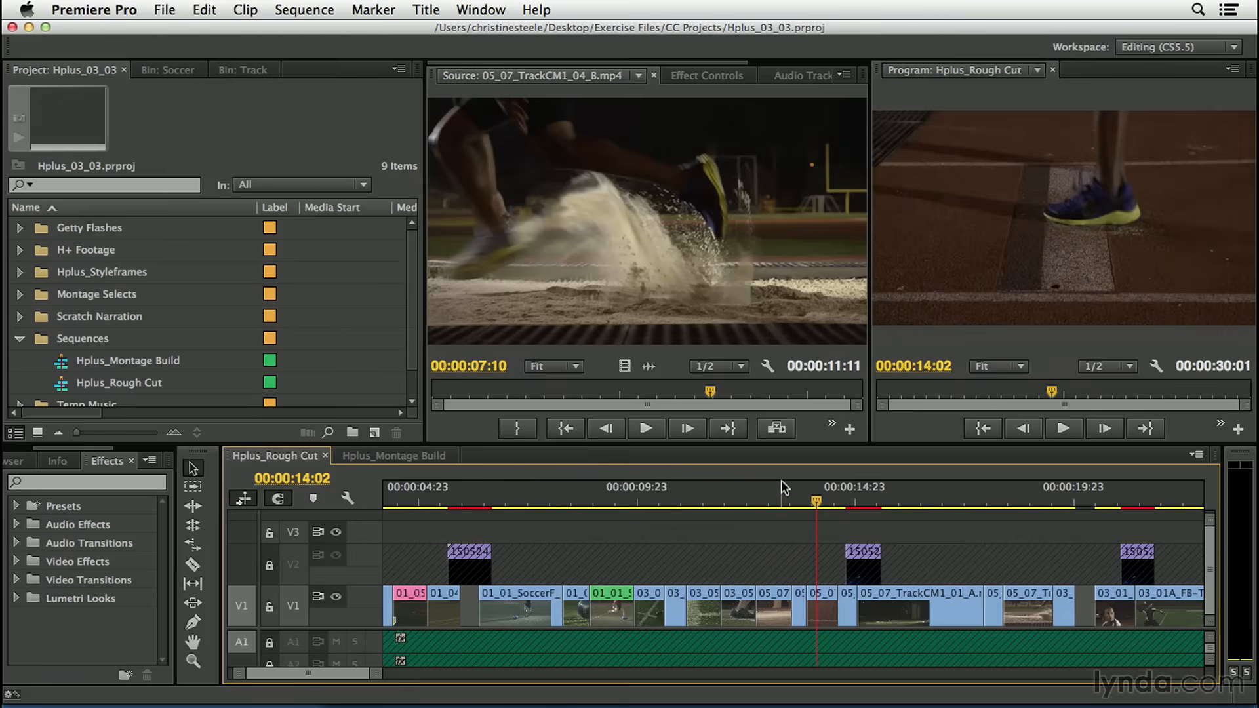
pyautogui.click(1064, 427)
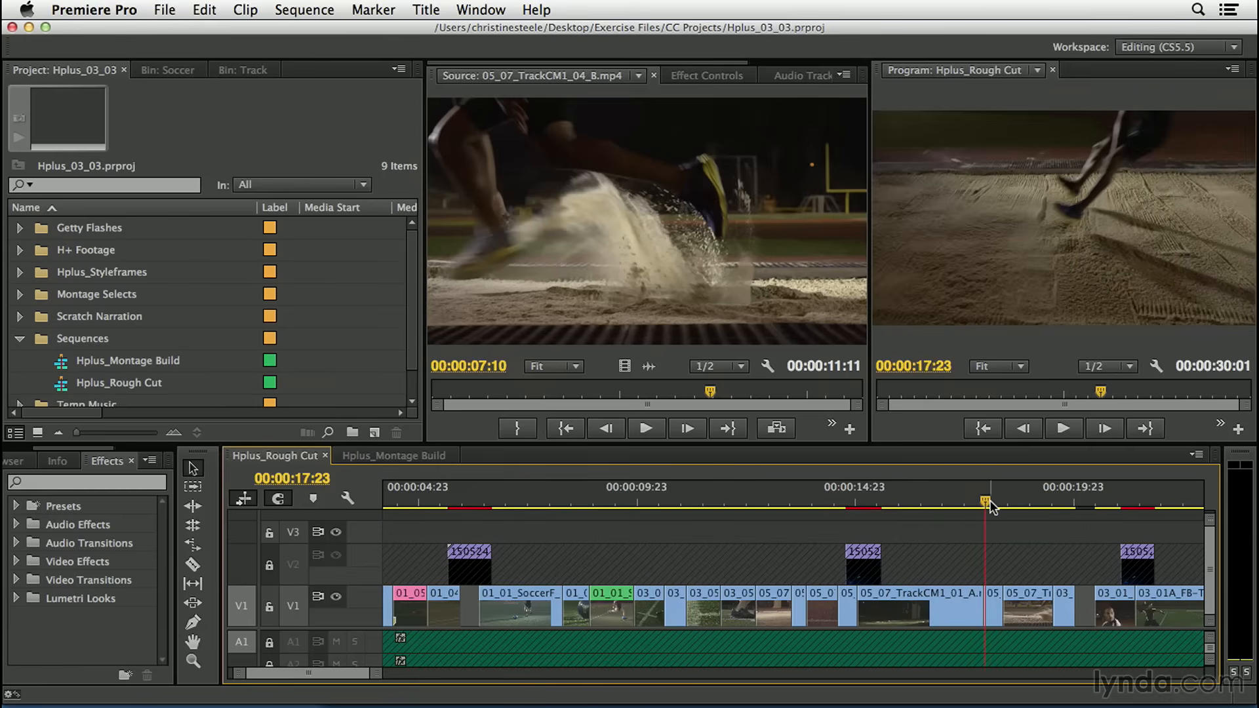
pyautogui.moveTo(989, 504); pyautogui.dragTo(969, 500)
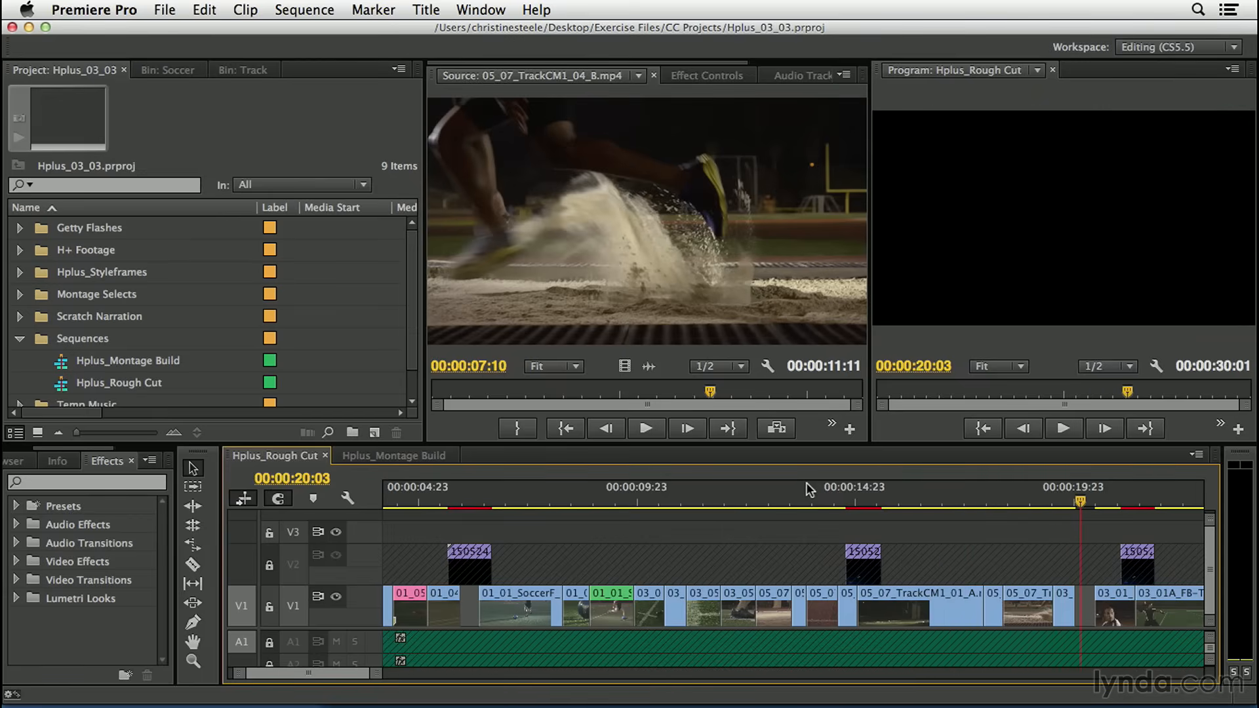
pyautogui.moveTo(1072, 499)
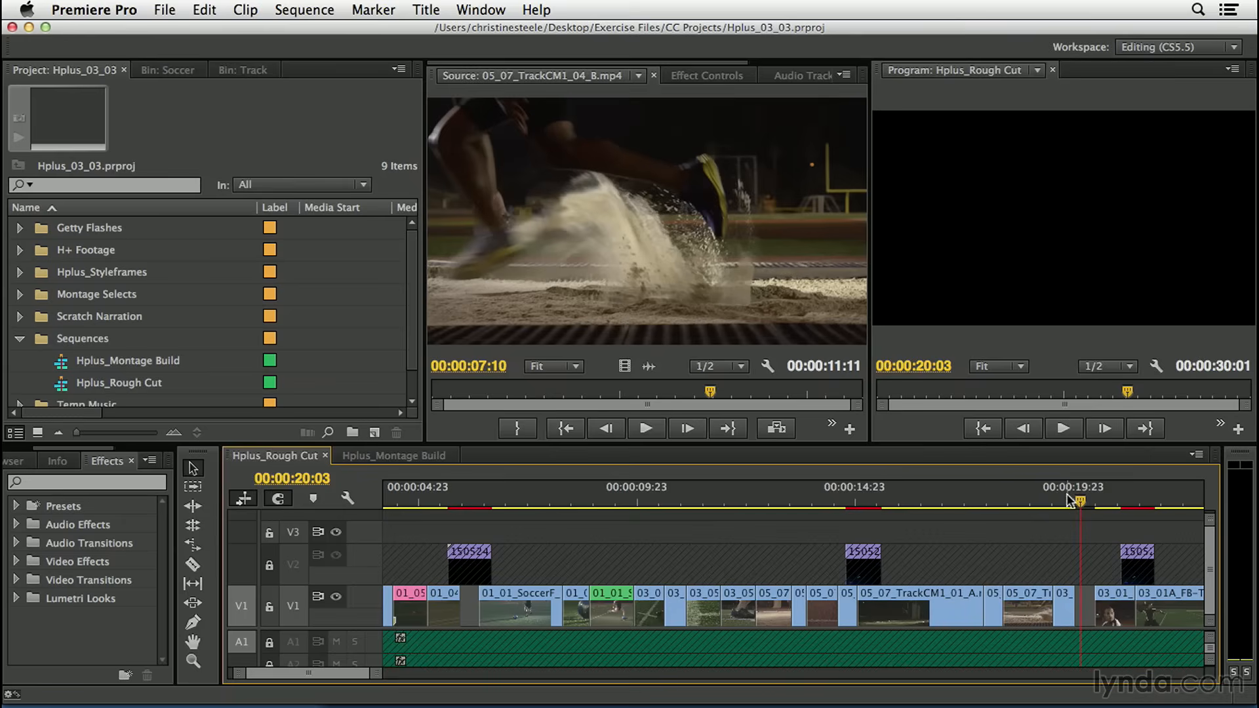
pyautogui.moveTo(1064, 504)
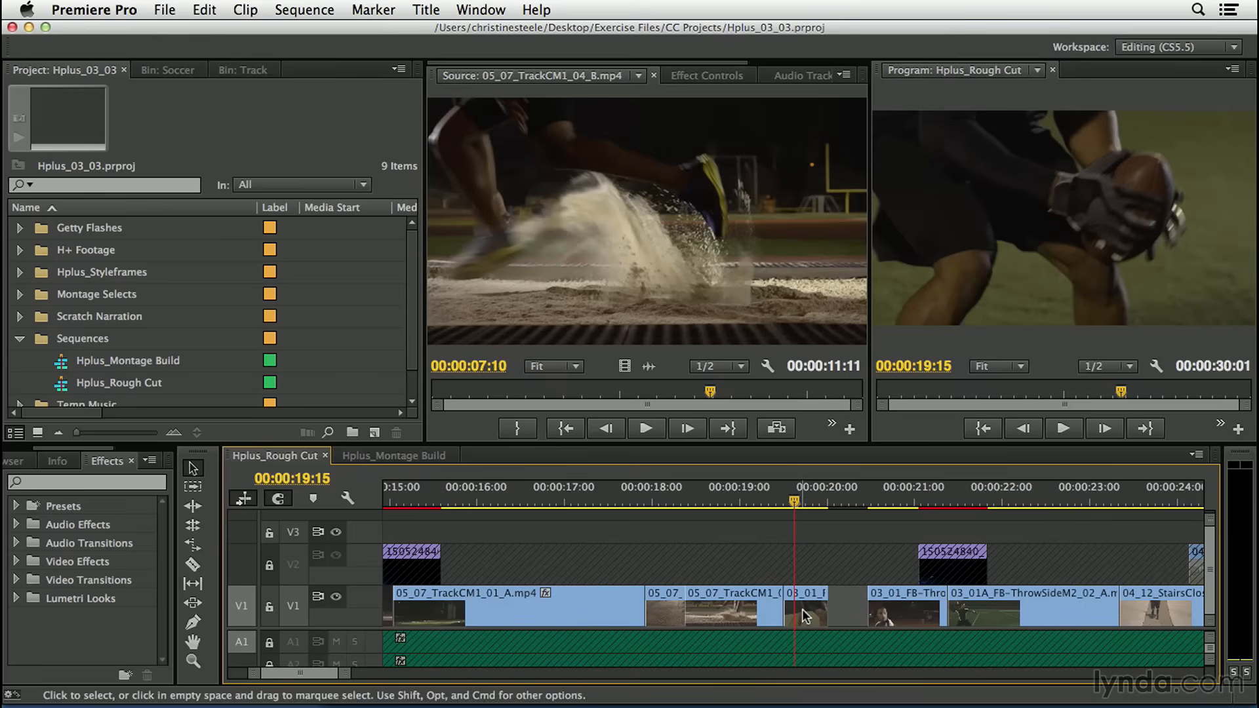
# Duplicate the short 03_01 football-throw shot and slip the copy to a different moment.
pyautogui.click(803, 606)
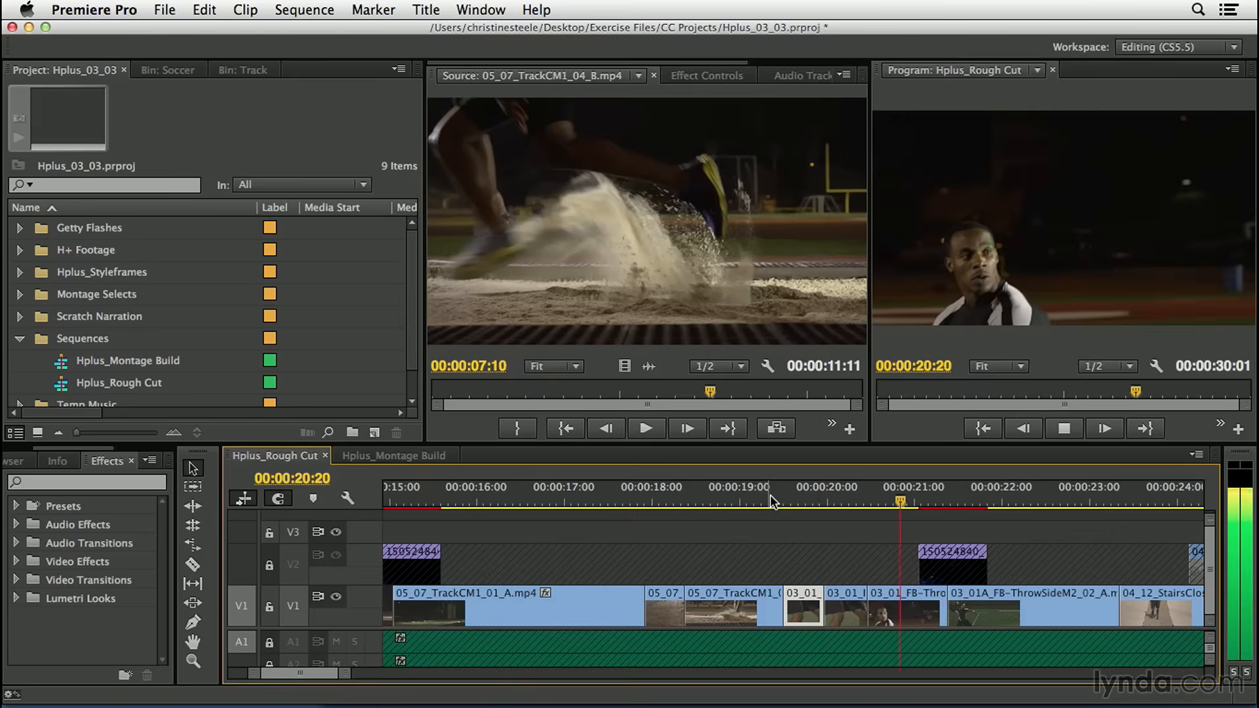
pyautogui.click(842, 498)
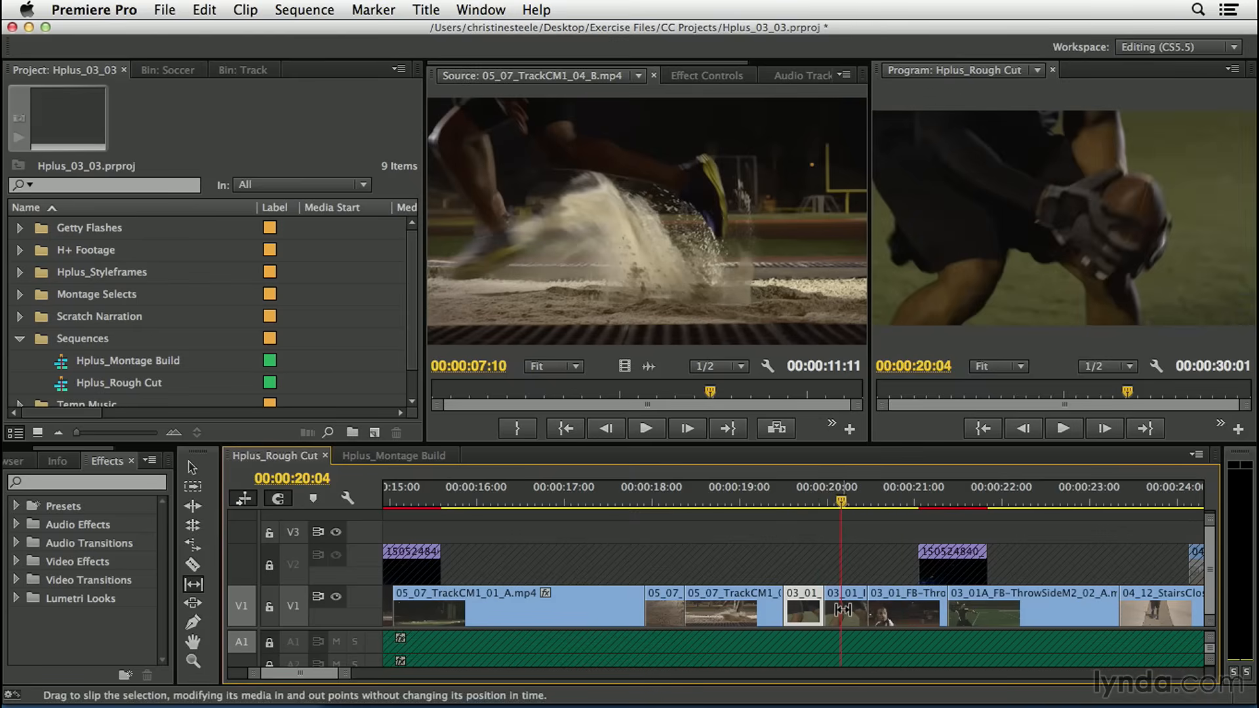
pyautogui.moveTo(811, 606); pyautogui.dragTo(843, 606)
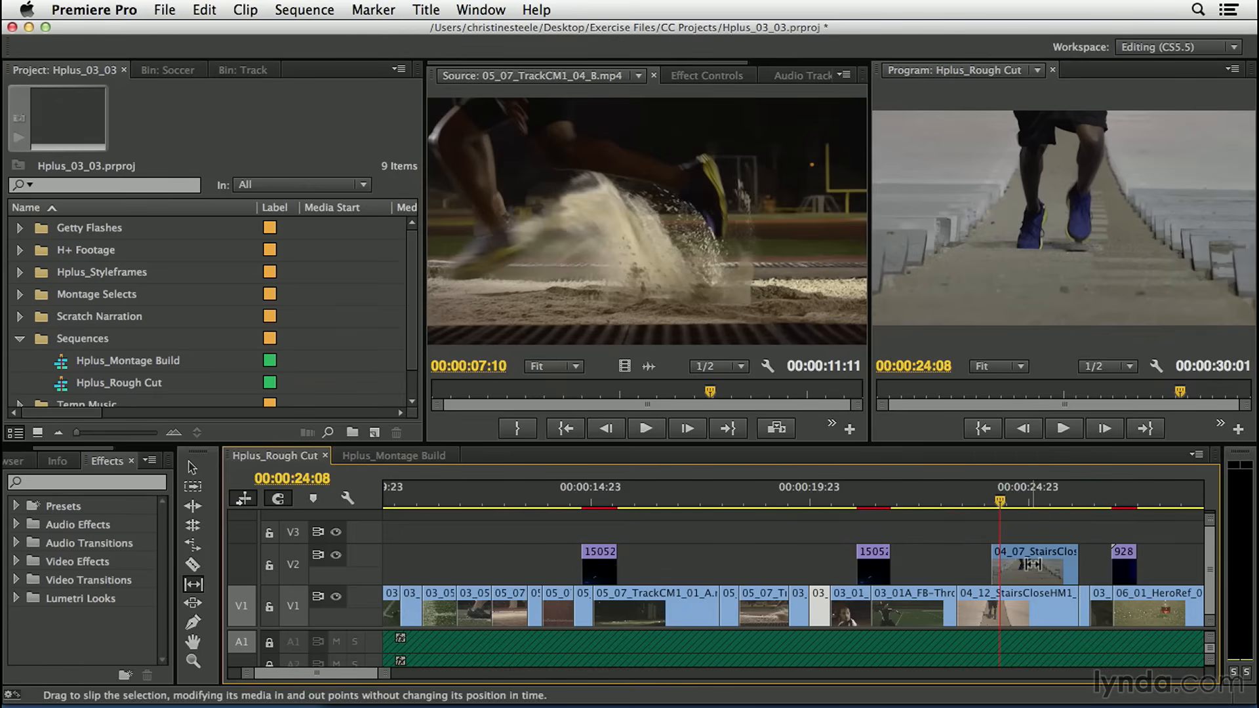
pyautogui.moveTo(1031, 628)
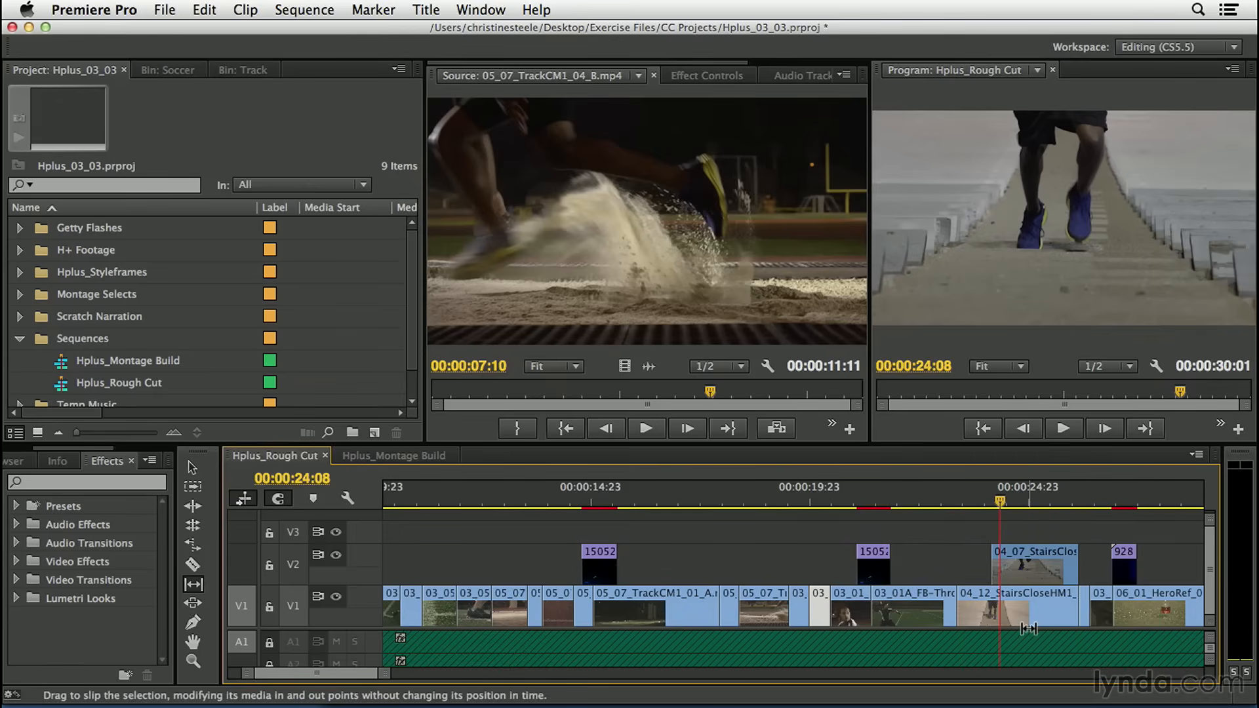
# Park the playhead at the 04_07 stairs close-up on V2 ready for slipping and razor cuts.
pyautogui.click(1064, 427)
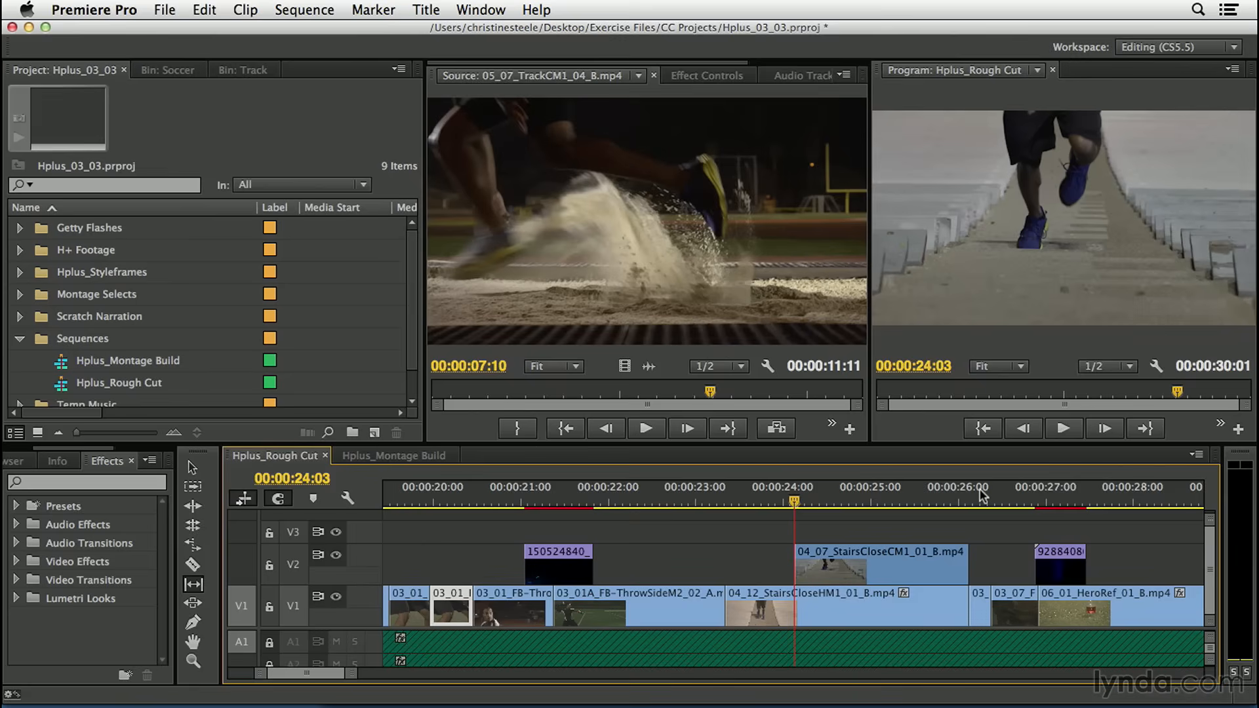
pyautogui.moveTo(832, 515)
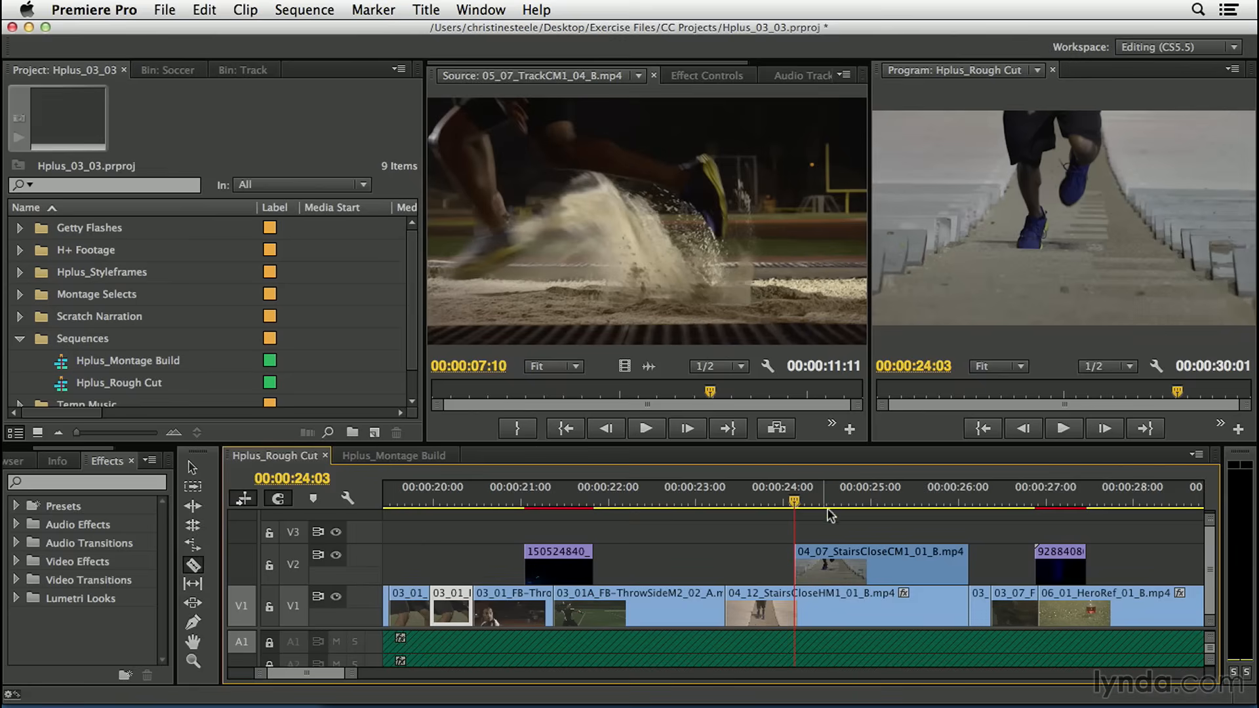
pyautogui.moveTo(859, 570)
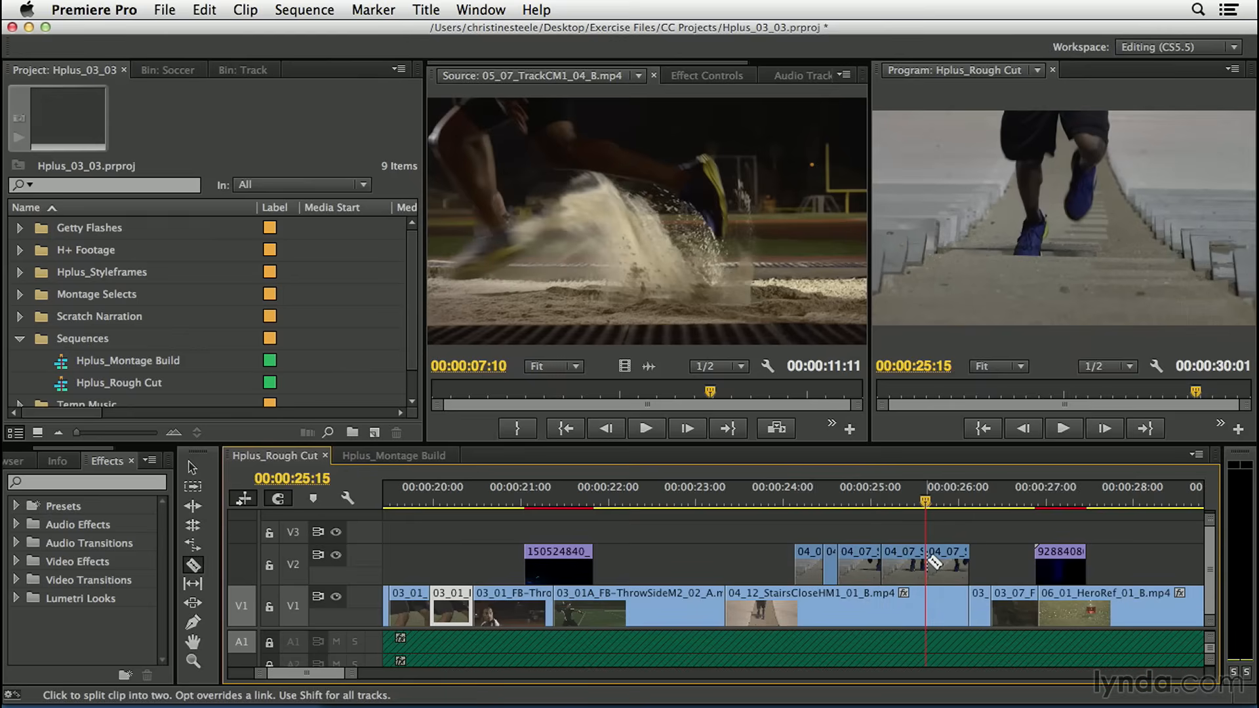
pyautogui.moveTo(935, 563)
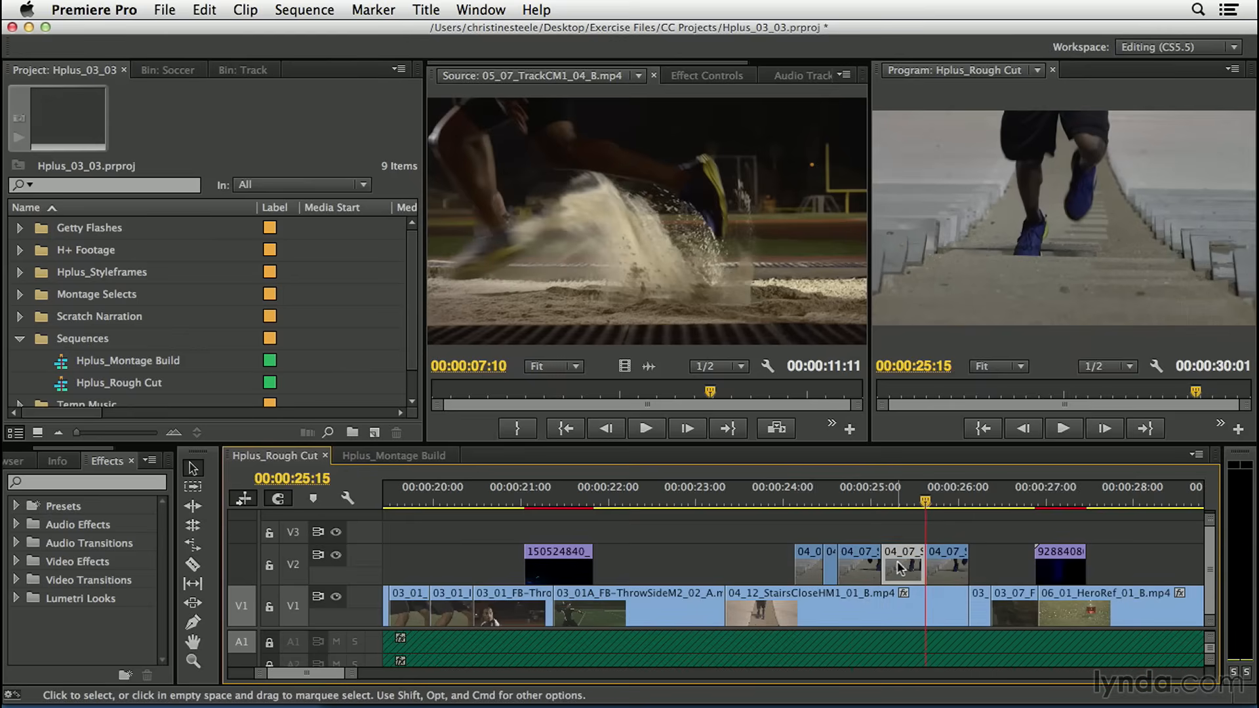
pyautogui.moveTo(787, 570)
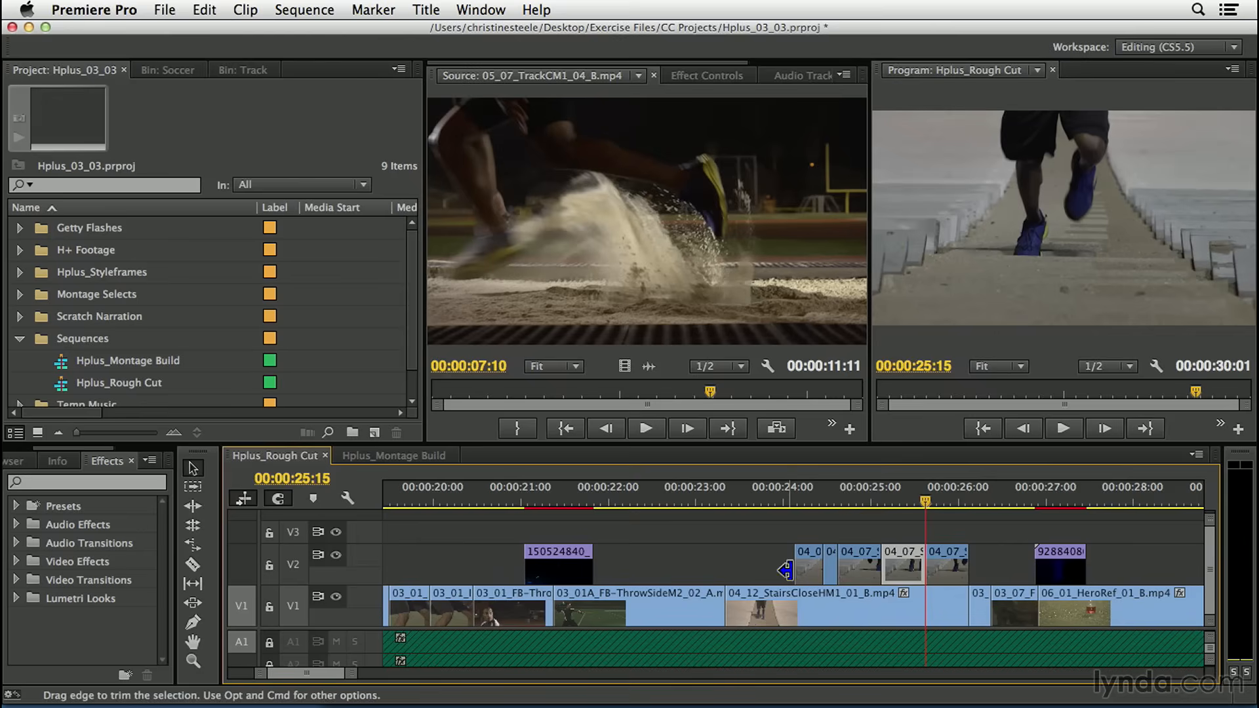
pyautogui.moveTo(829, 489)
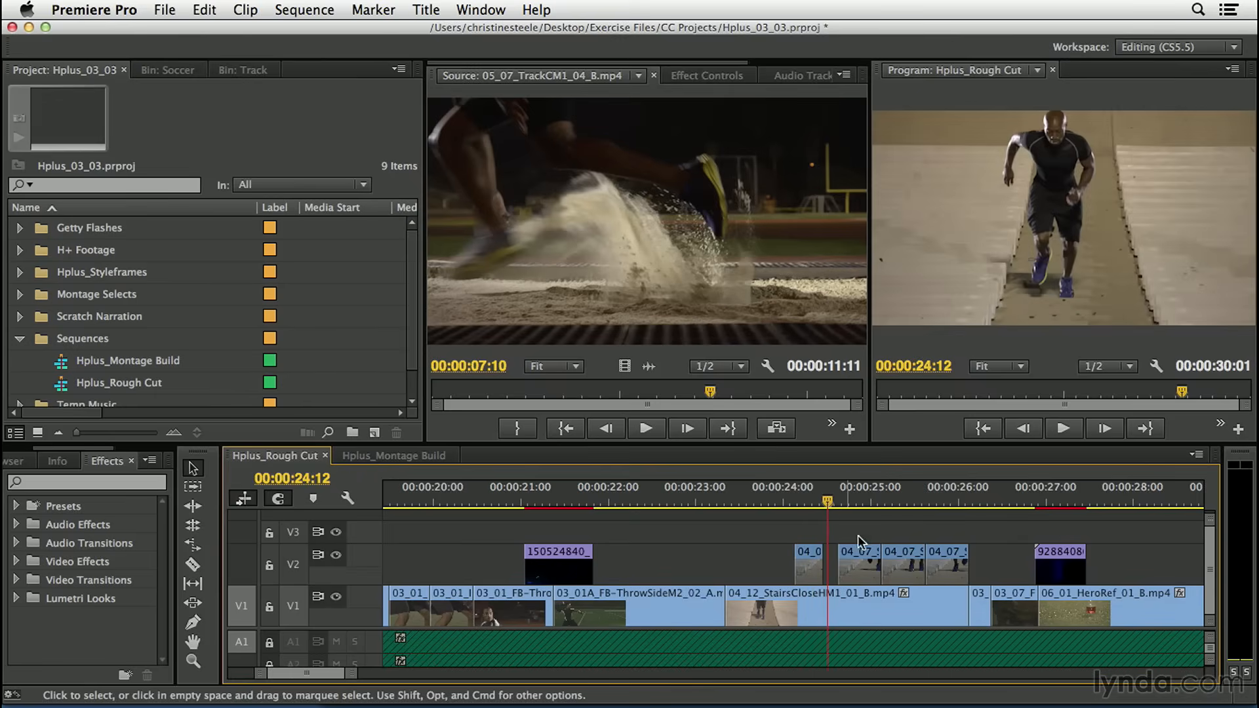
# Delete an alternate stairs close-up piece on V2 and jump back to review the flutter cut.
pyautogui.click(889, 488)
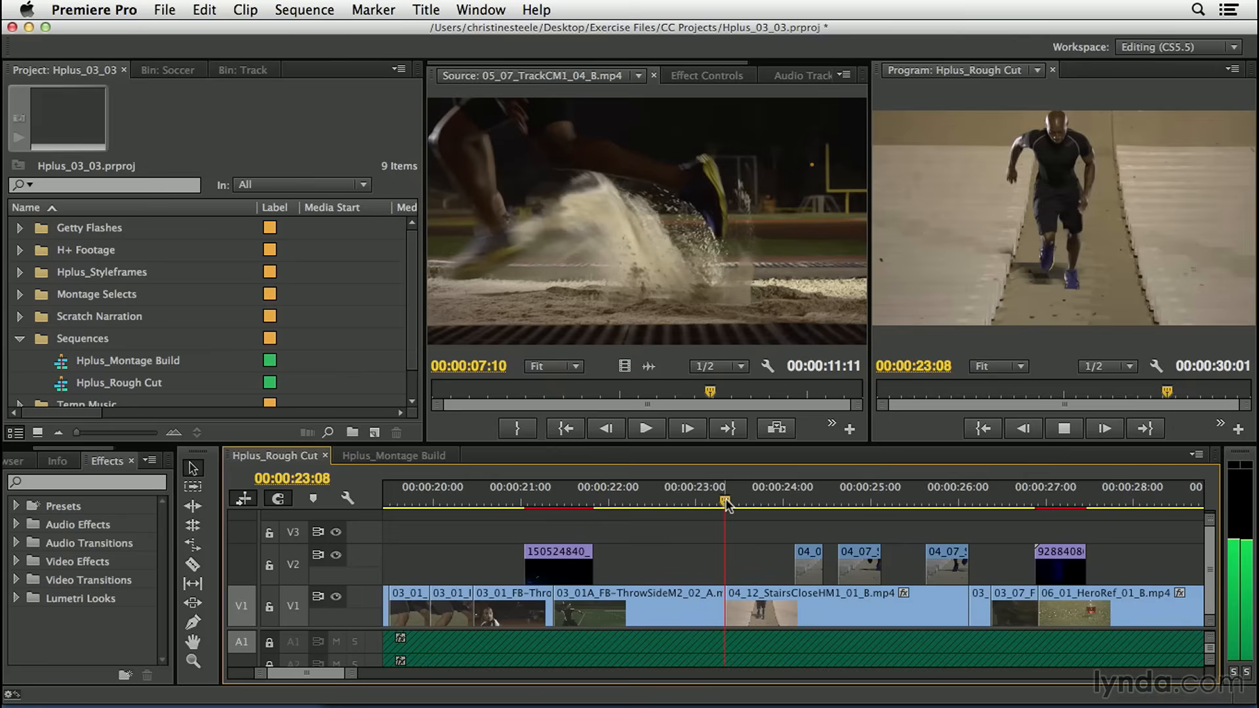
pyautogui.click(900, 486)
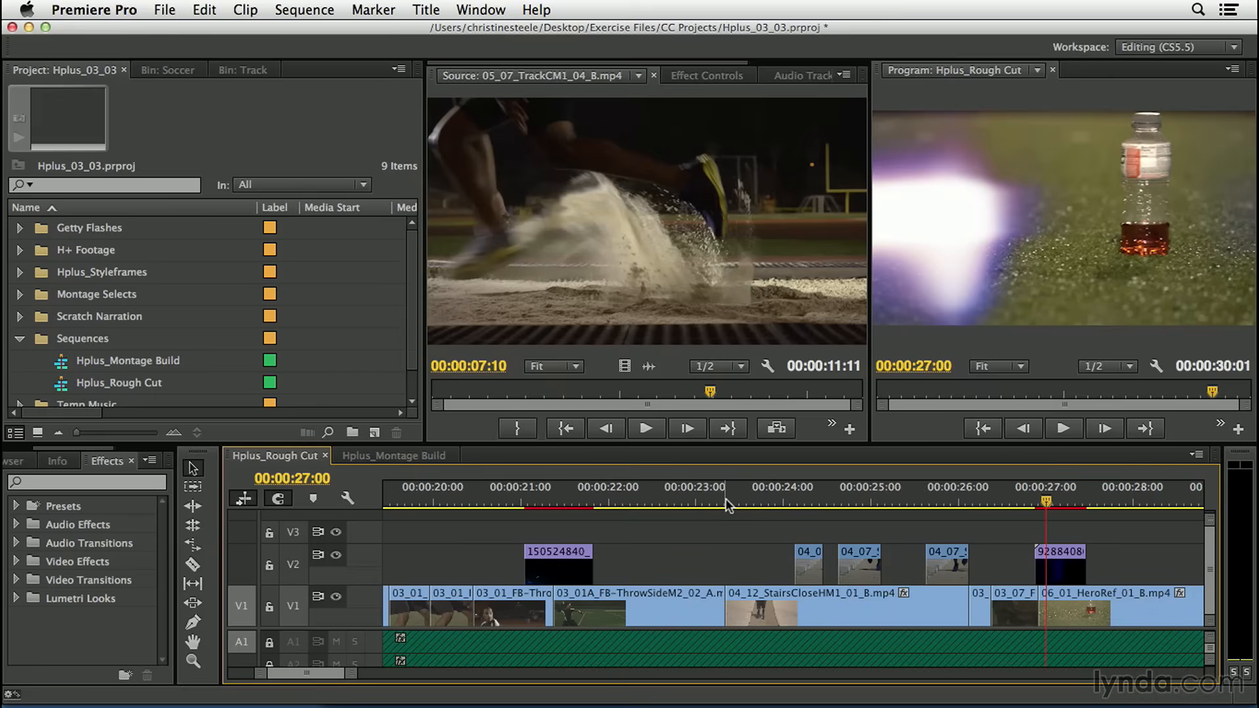
pyautogui.moveTo(780, 507)
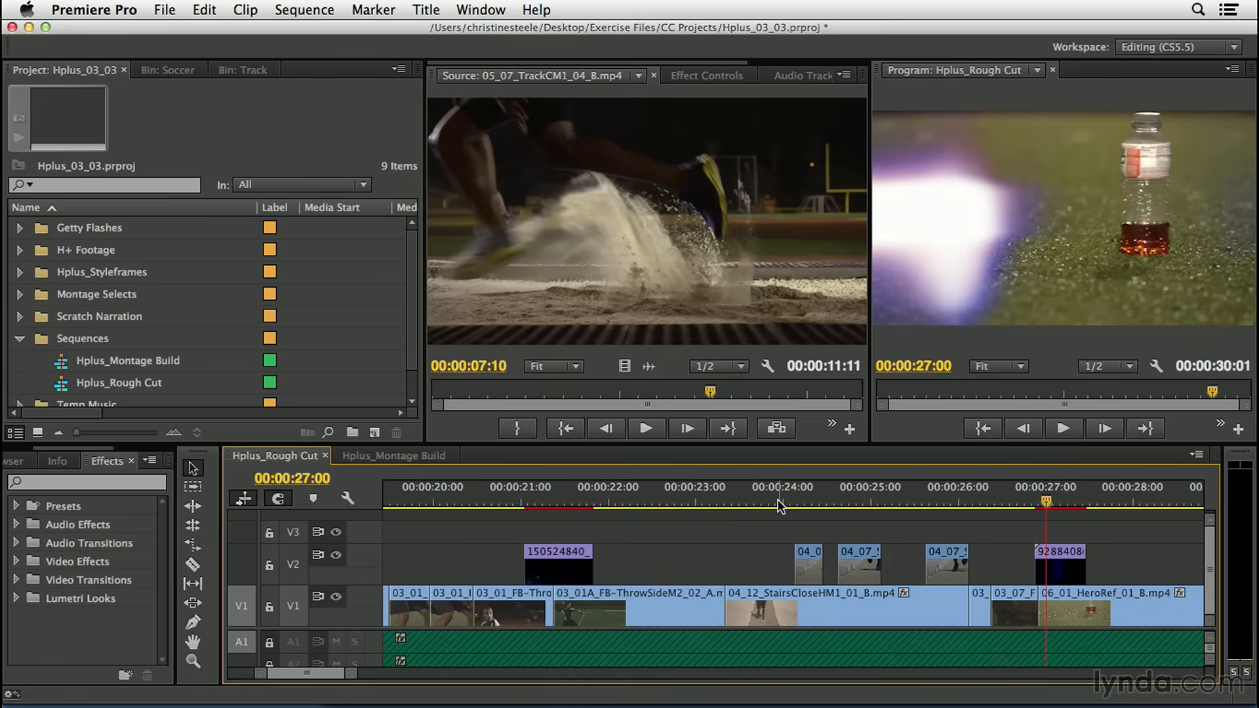